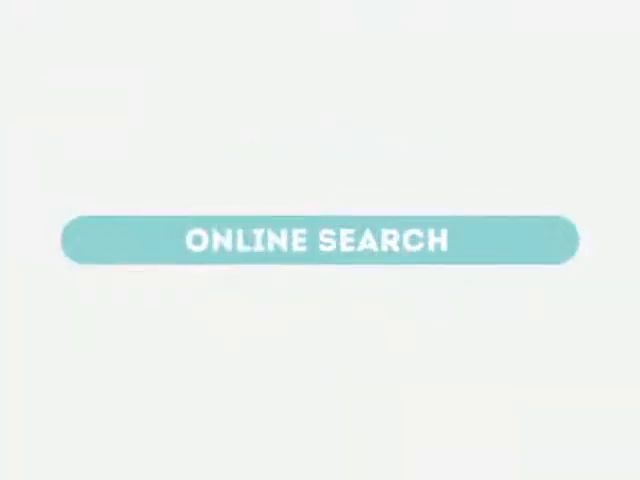
Play the explainer so the ONLINE SEARCH title gives way to the blank teal device screen.
left_click(320, 240)
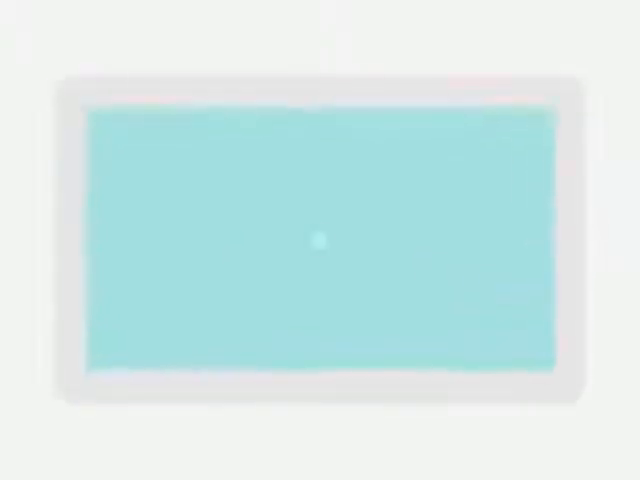